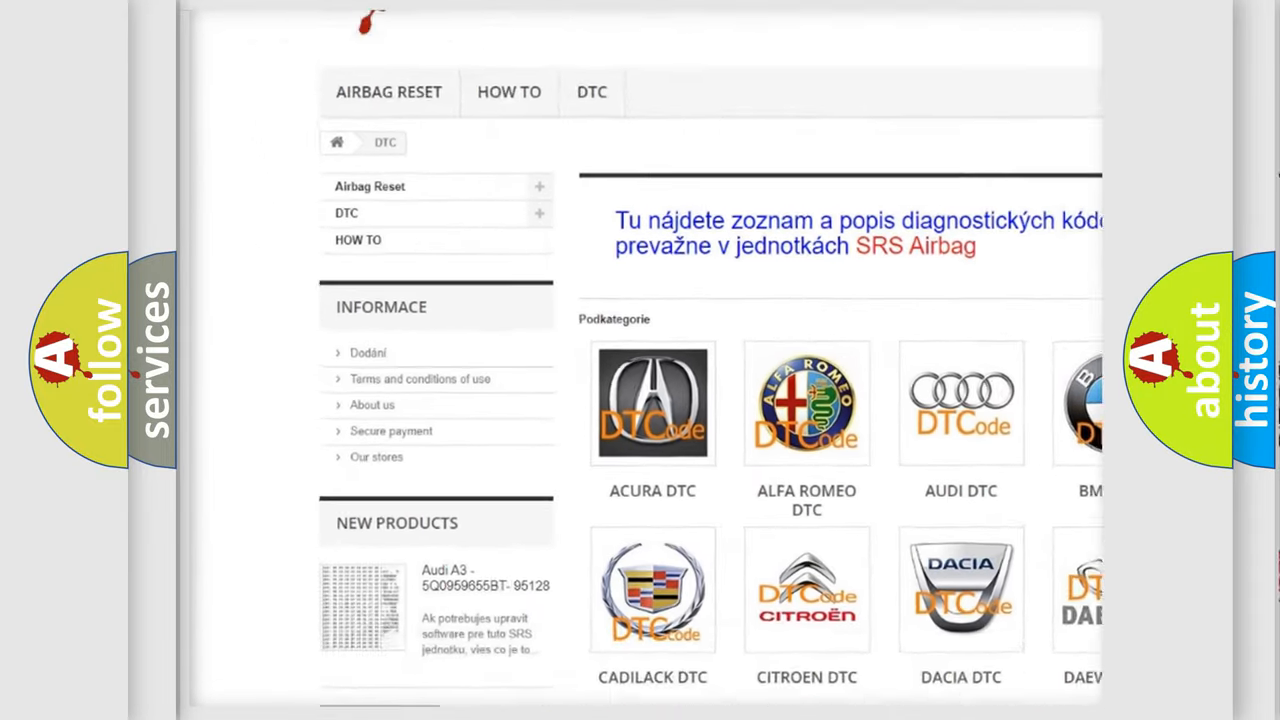
pyautogui.scroll(-3)
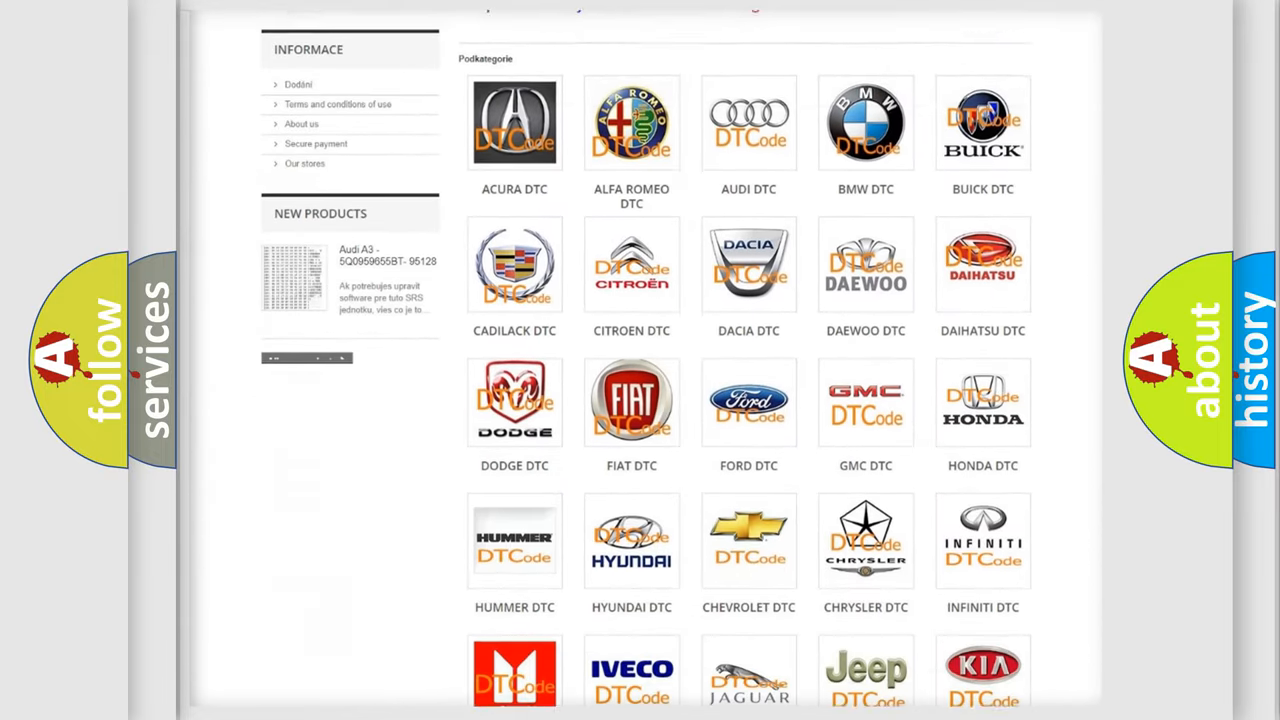
pyautogui.scroll(-3)
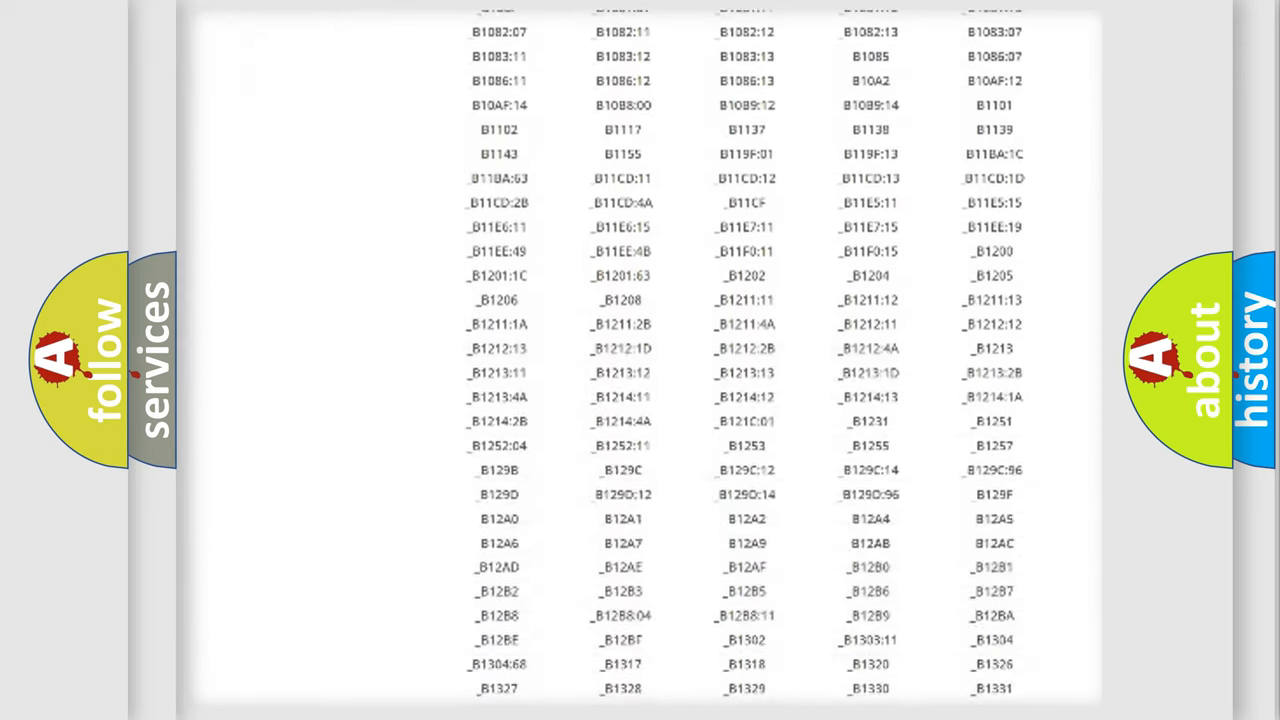
pyautogui.scroll(-3)
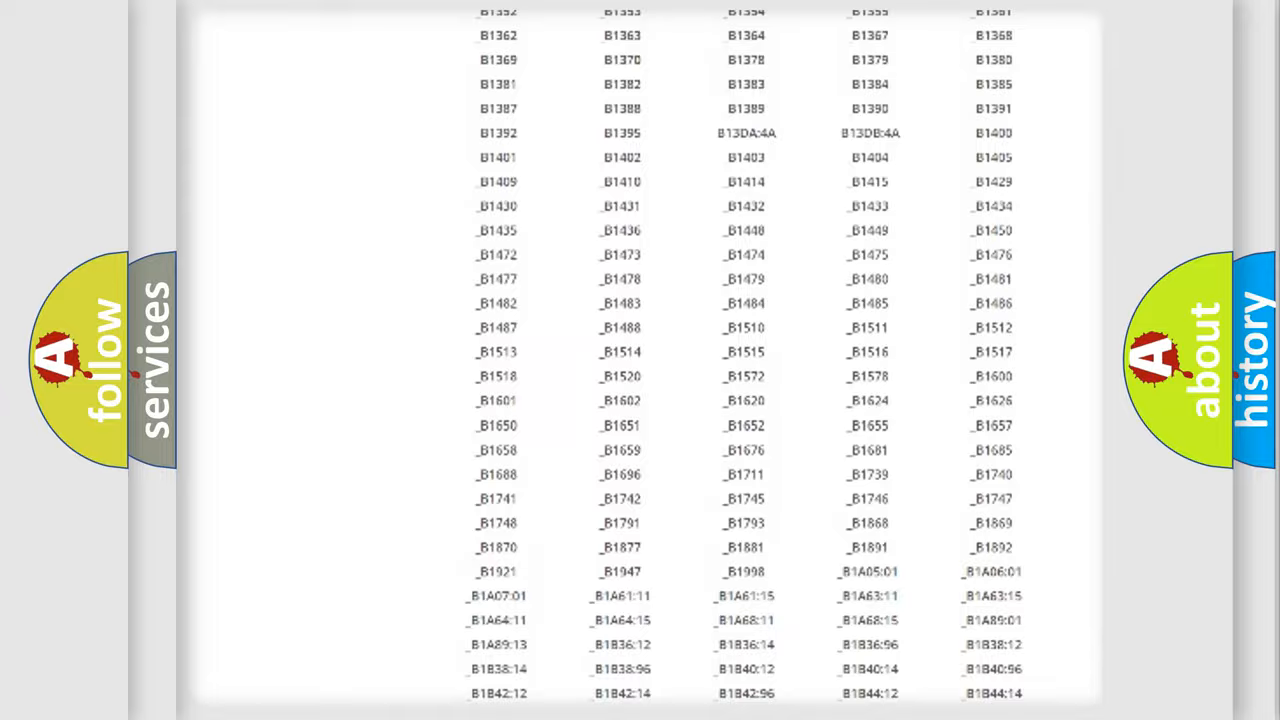